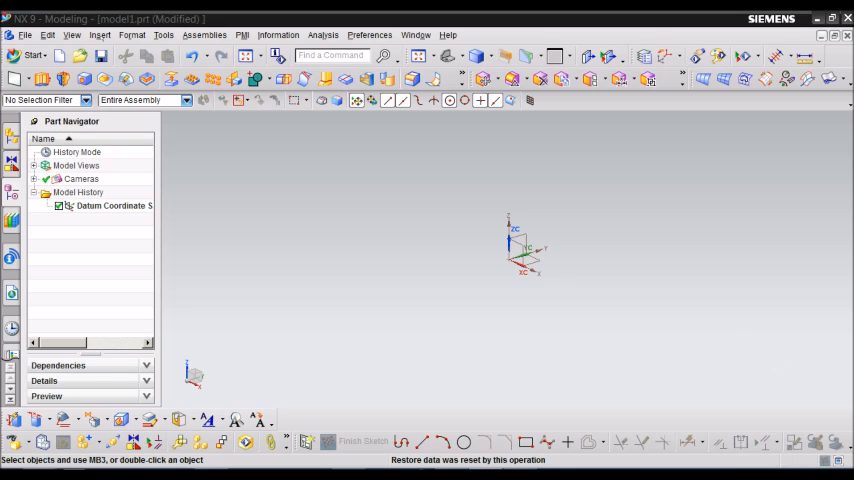
Start a new sketch, keeping Sketch Type On Plane with the Inferred method
click(100, 36)
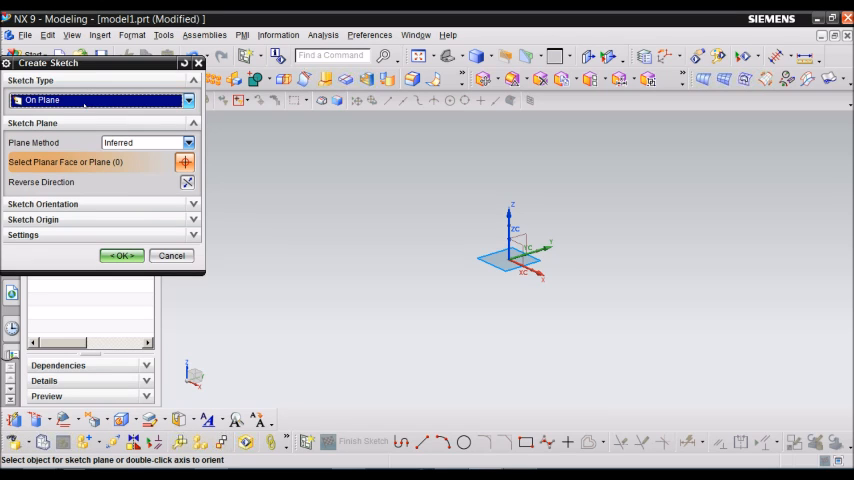
mouse_move(498, 280)
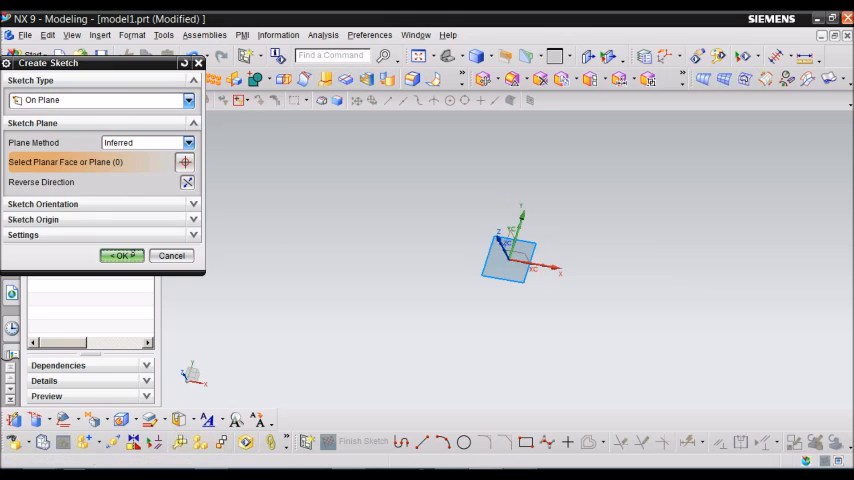
Confirm the sketch on the XY plane and bring up the Insert > Sketch Curve options
click(118, 256)
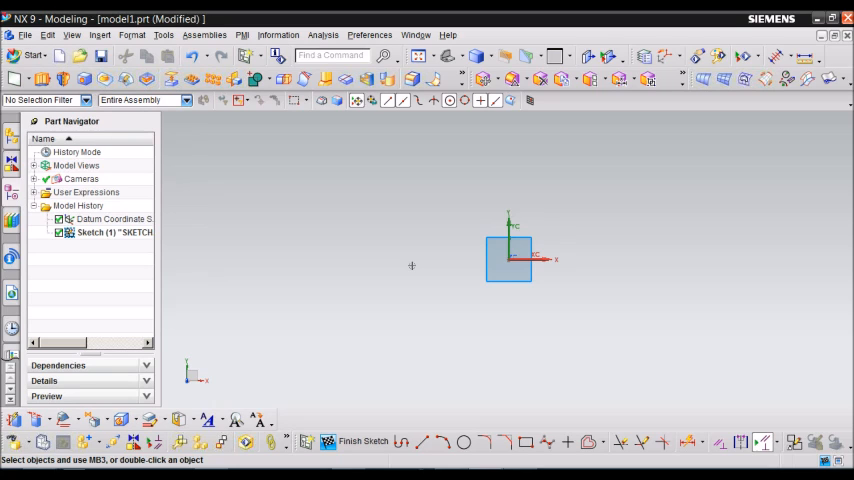
mouse_move(376, 216)
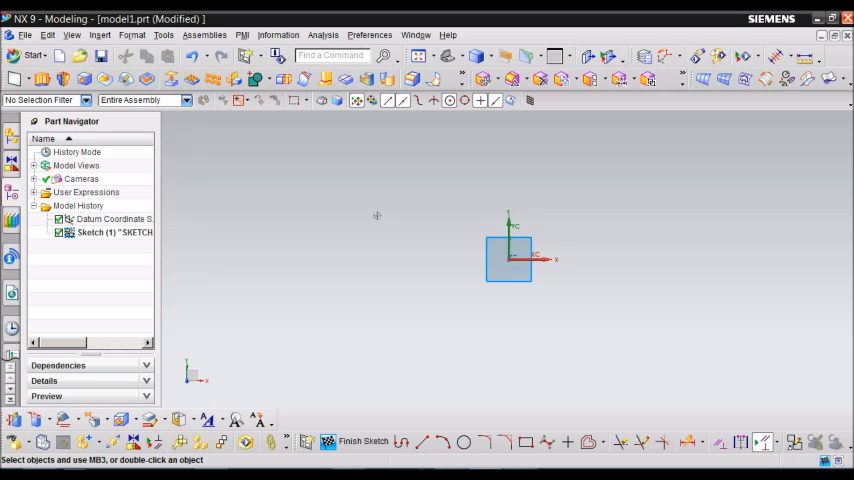
click(100, 36)
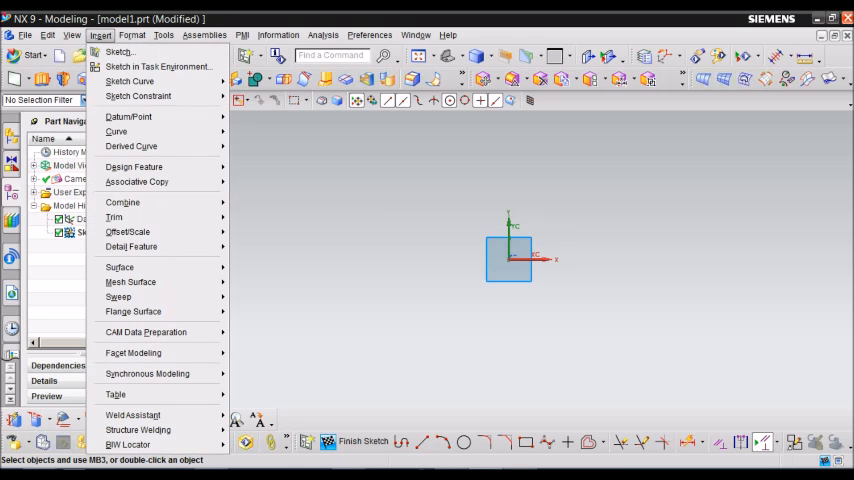
click(130, 80)
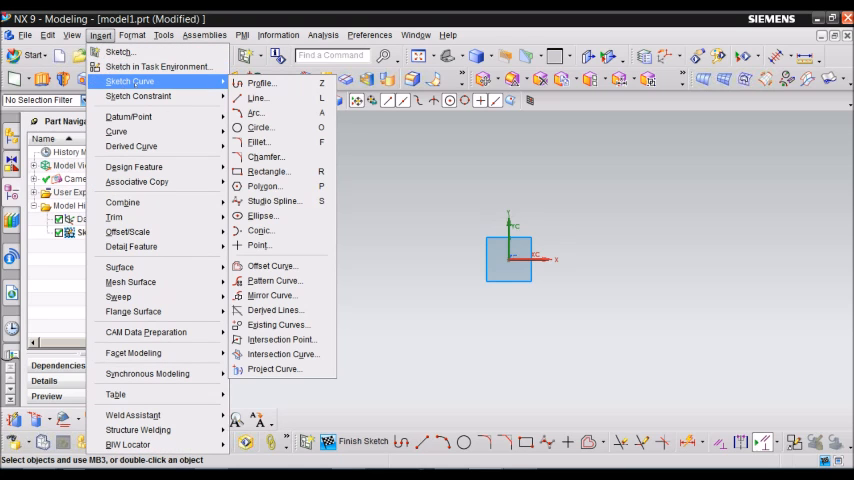
mouse_move(258, 96)
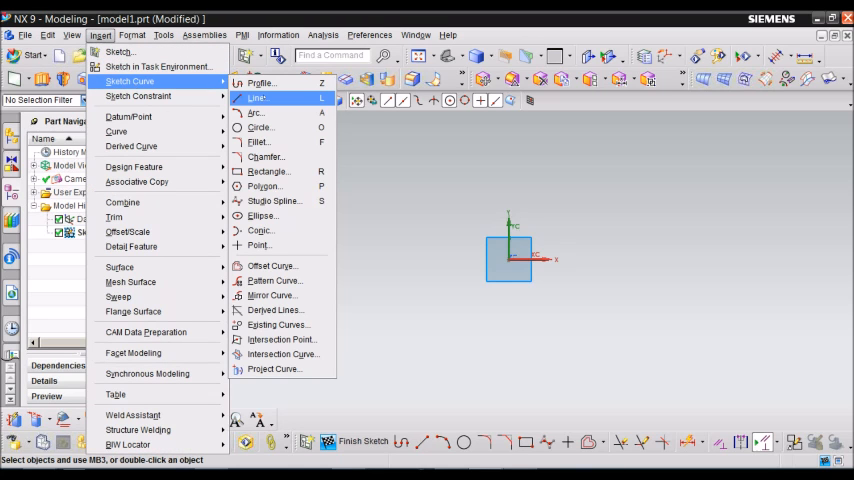
mouse_move(260, 128)
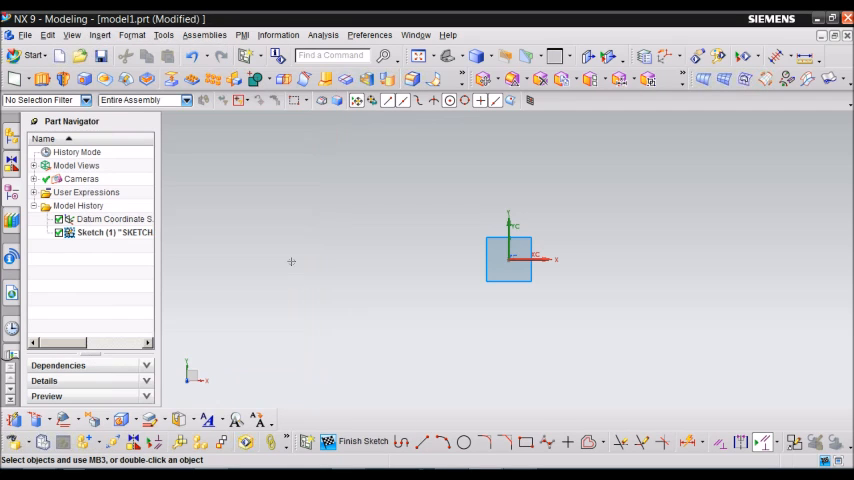
mouse_move(416, 440)
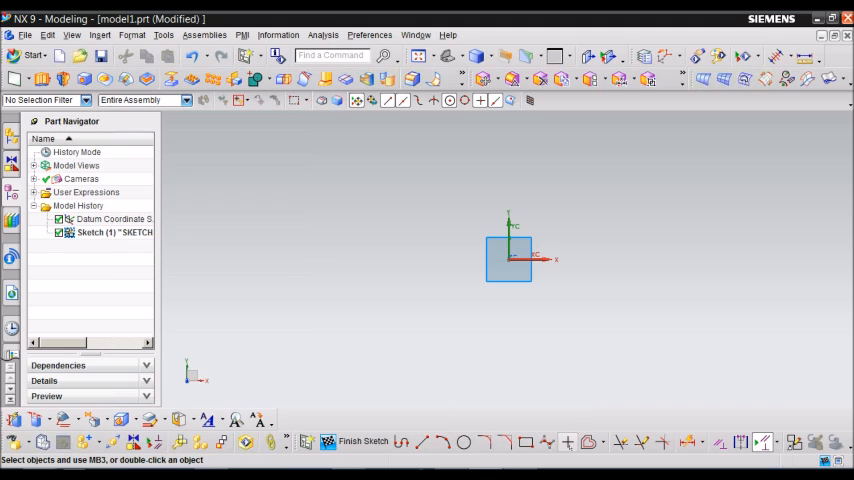
mouse_move(324, 356)
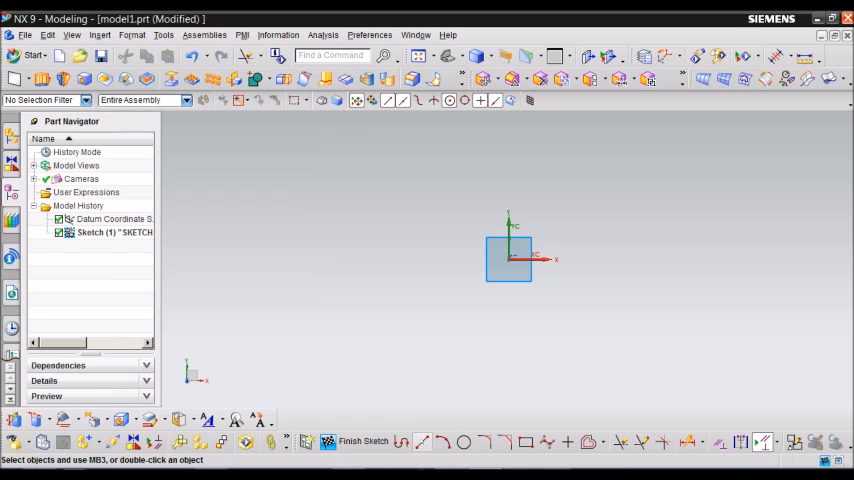
click(422, 440)
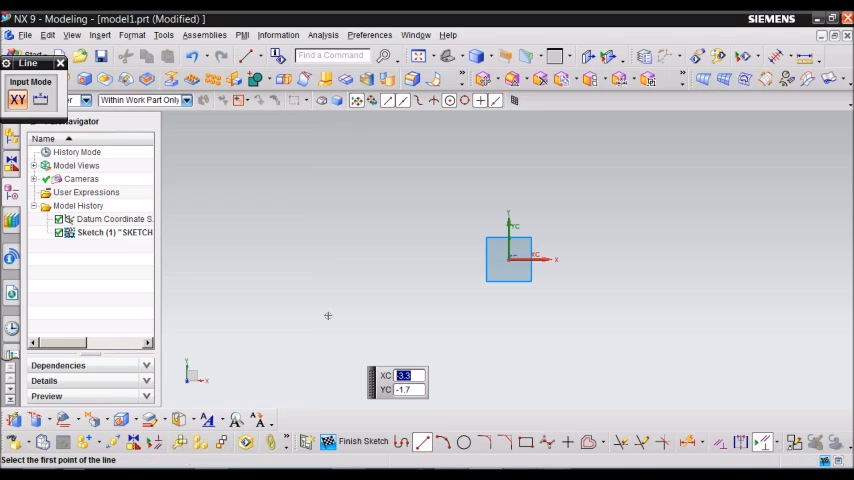
click(328, 316)
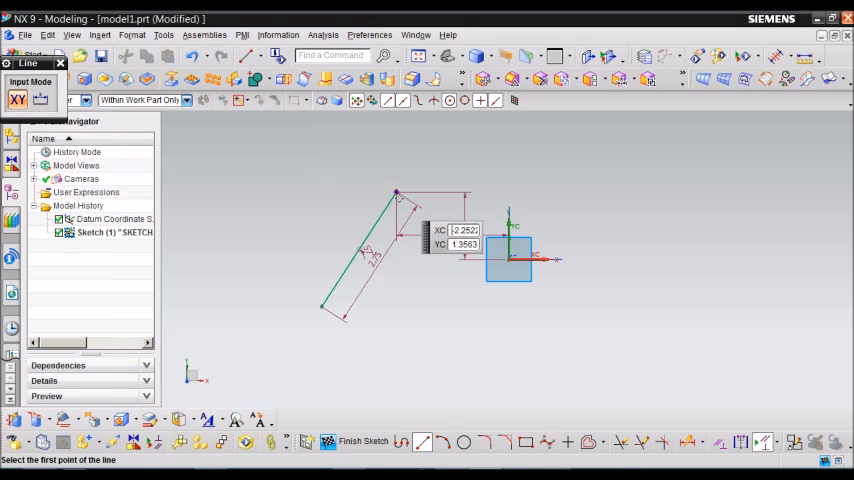
click(464, 442)
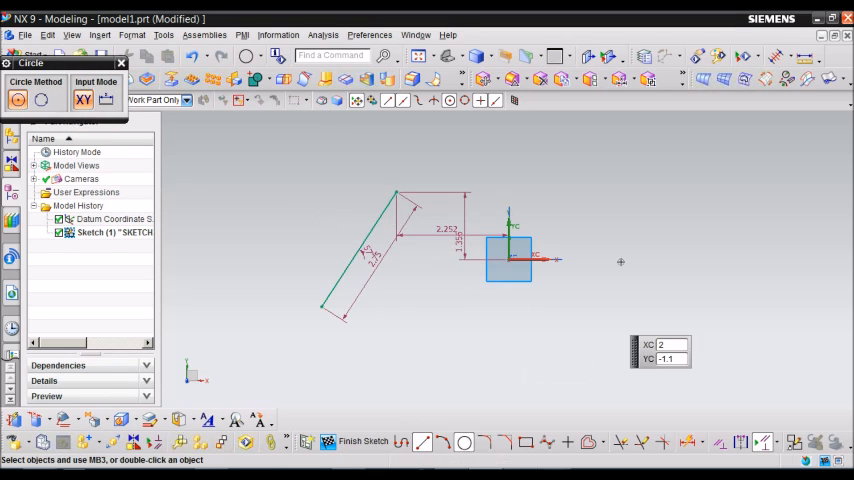
click(620, 258)
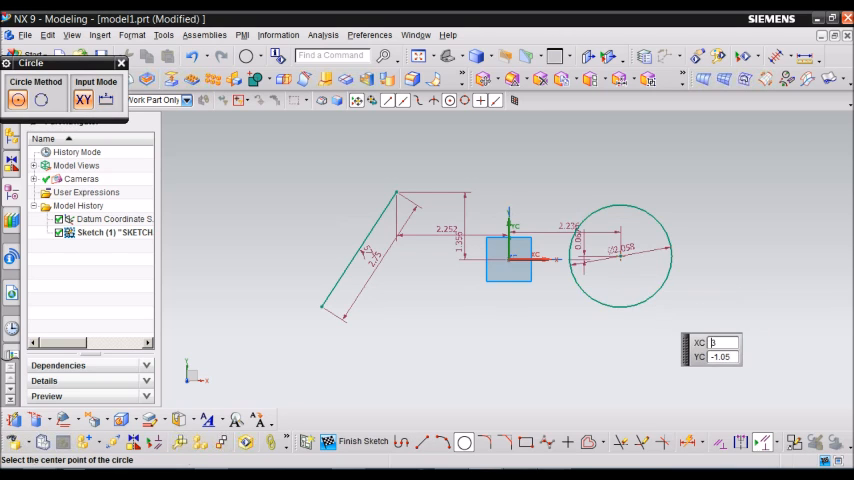
click(524, 442)
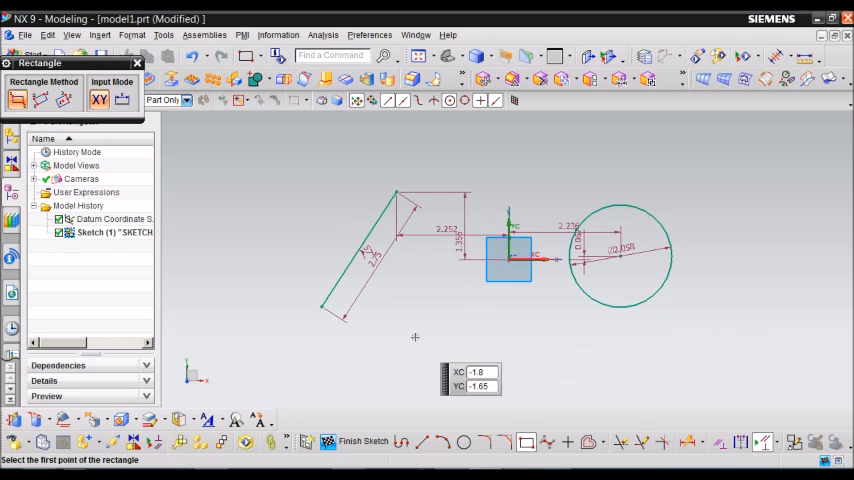
click(416, 338)
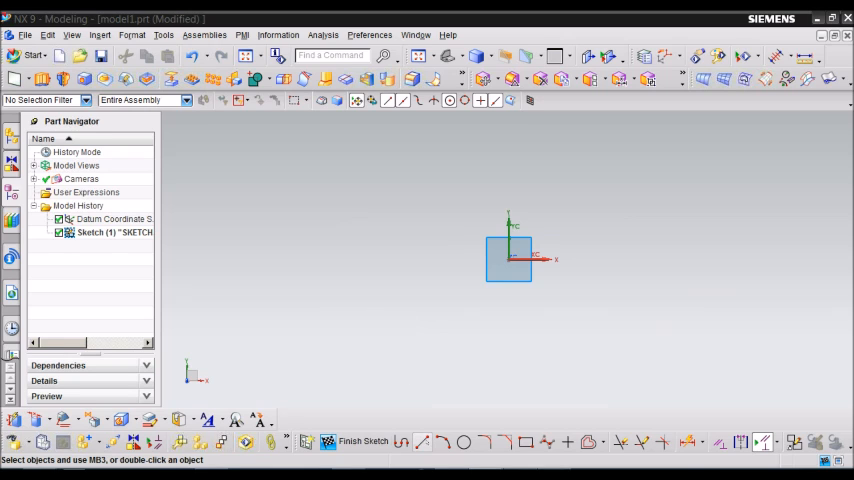
Draw practice lines by length and angle, including a horizontal one, then remove them
click(420, 440)
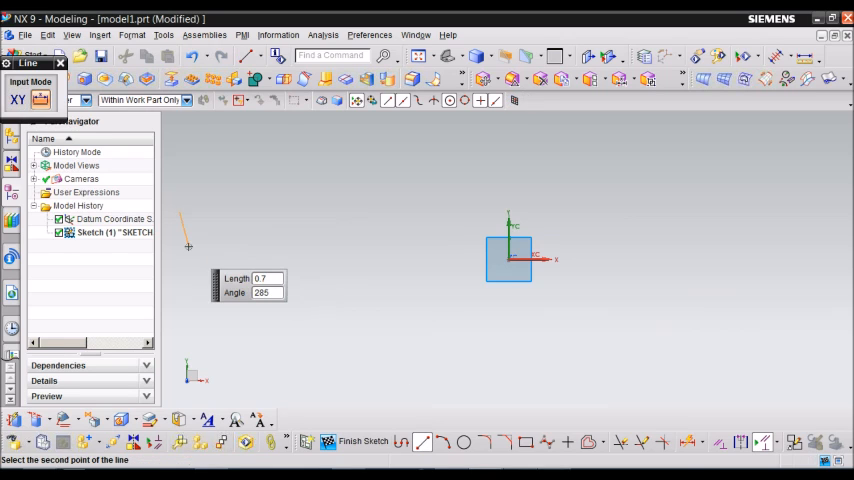
click(510, 262)
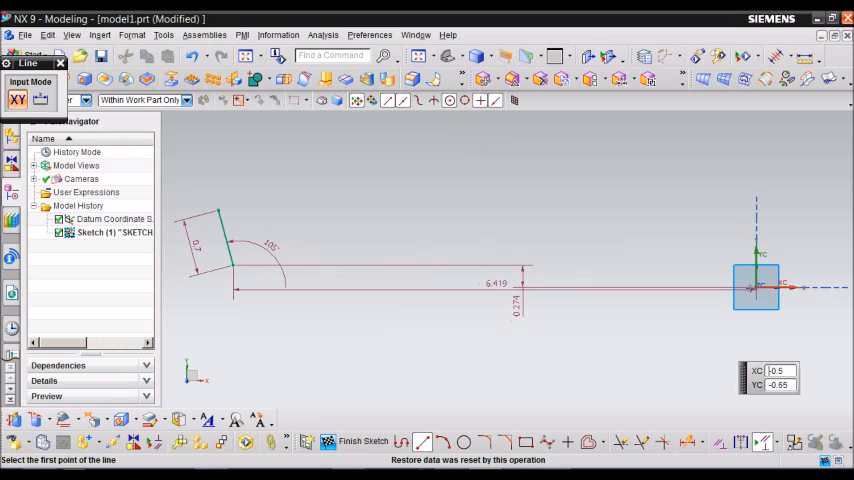
mouse_move(204, 204)
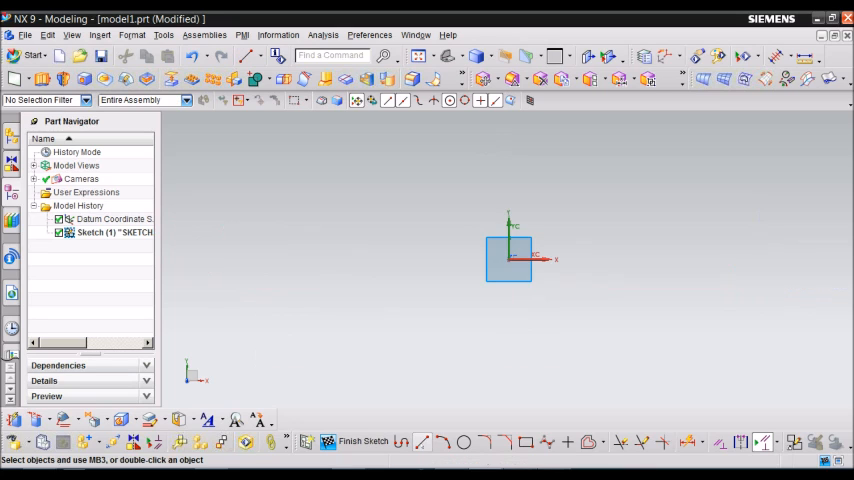
click(420, 440)
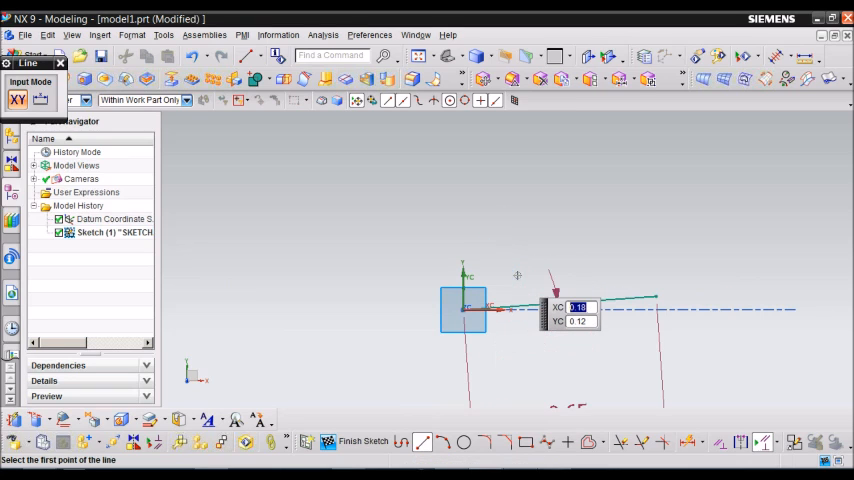
mouse_move(662, 364)
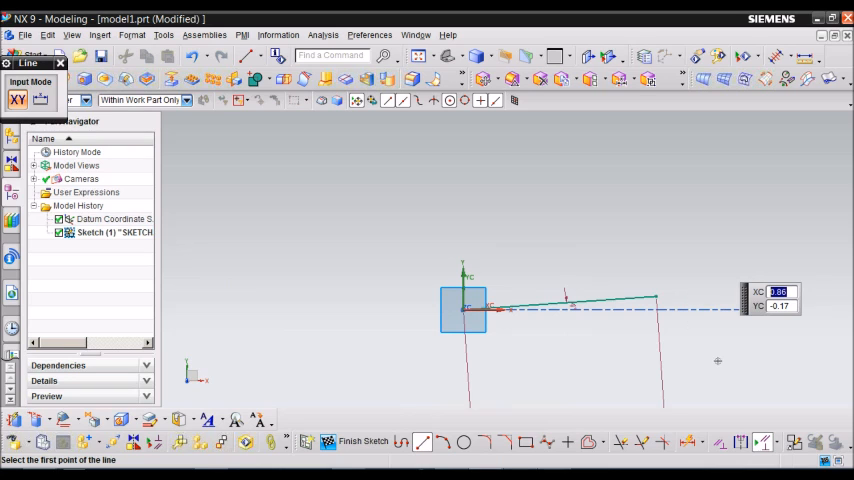
click(364, 440)
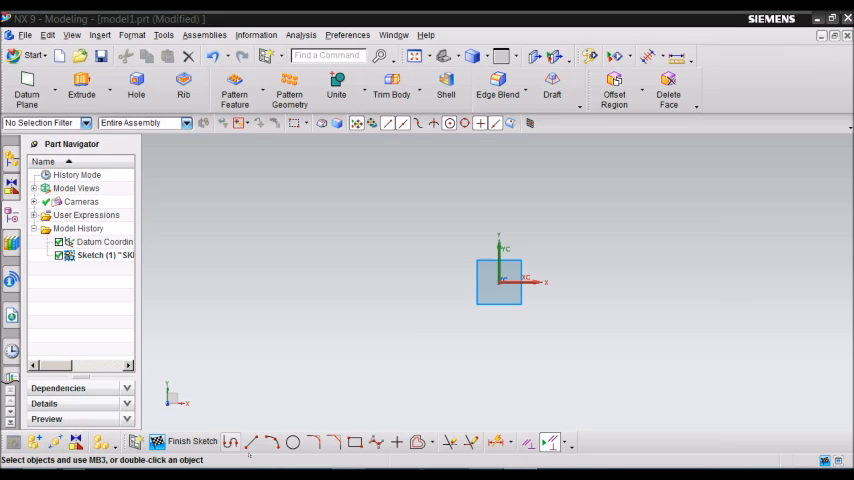
Draw two crossing lines and start Quick Trim to cut the excess segment
click(252, 440)
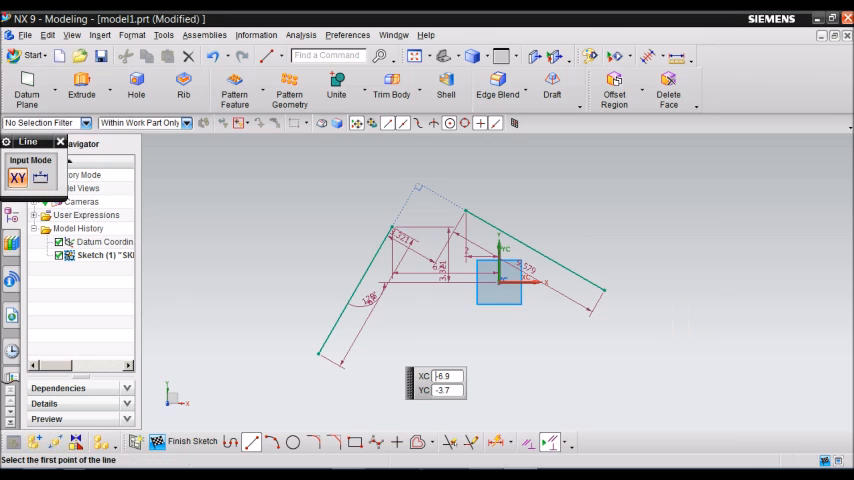
click(448, 442)
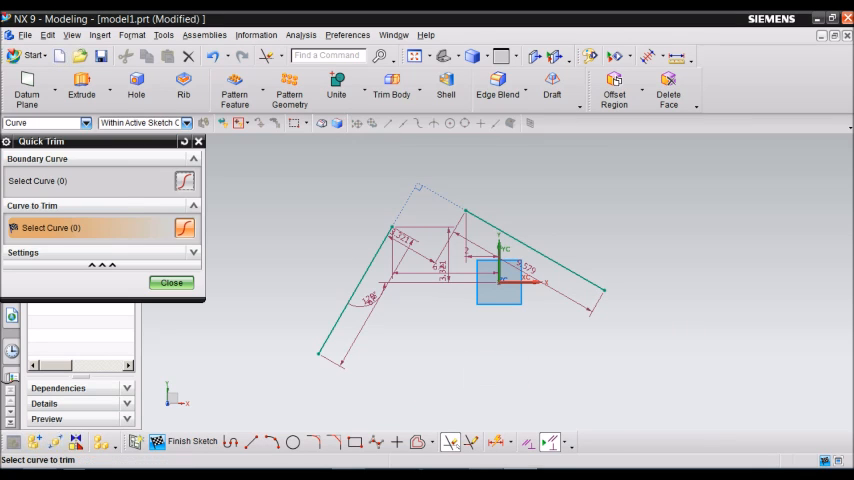
mouse_move(556, 270)
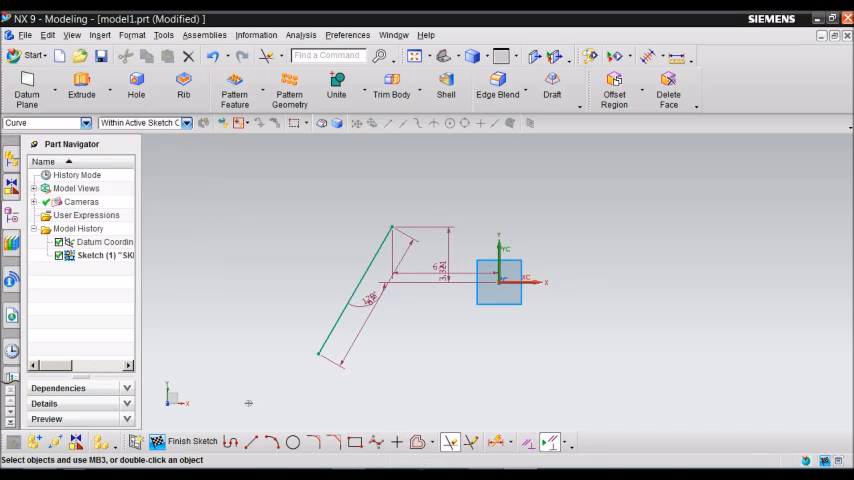
Draw a line snapping its end onto an existing line, then clear all sketch curves
click(250, 440)
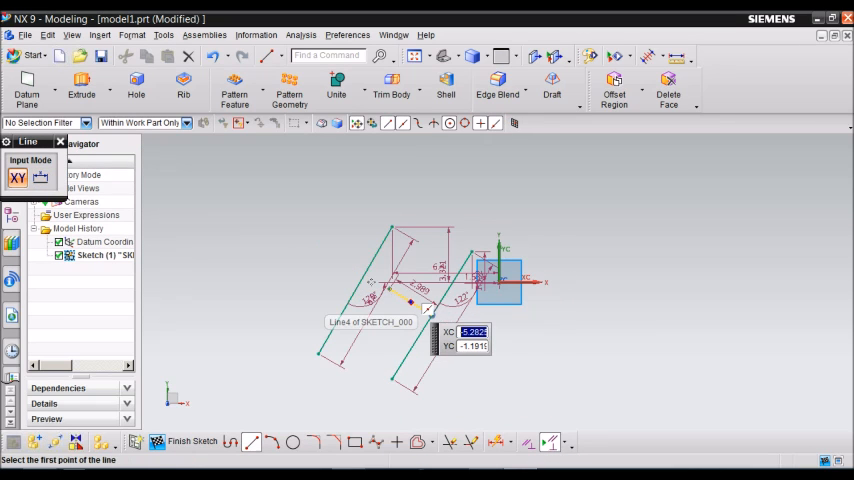
mouse_move(410, 304)
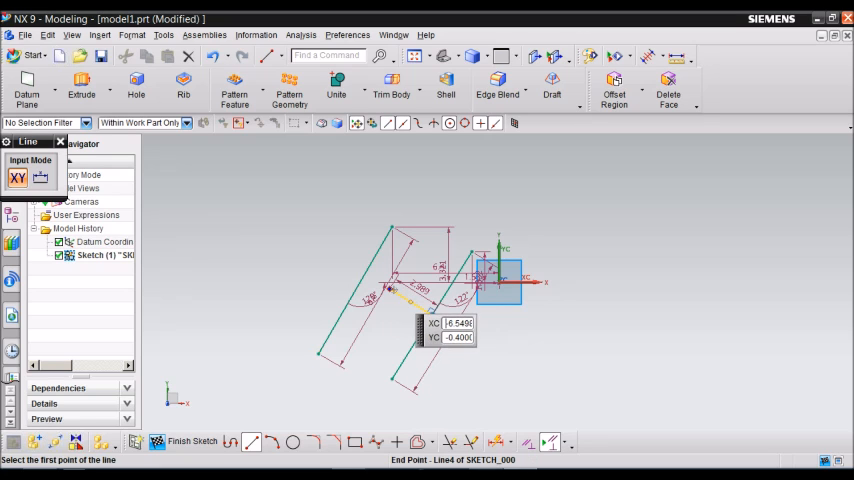
click(380, 280)
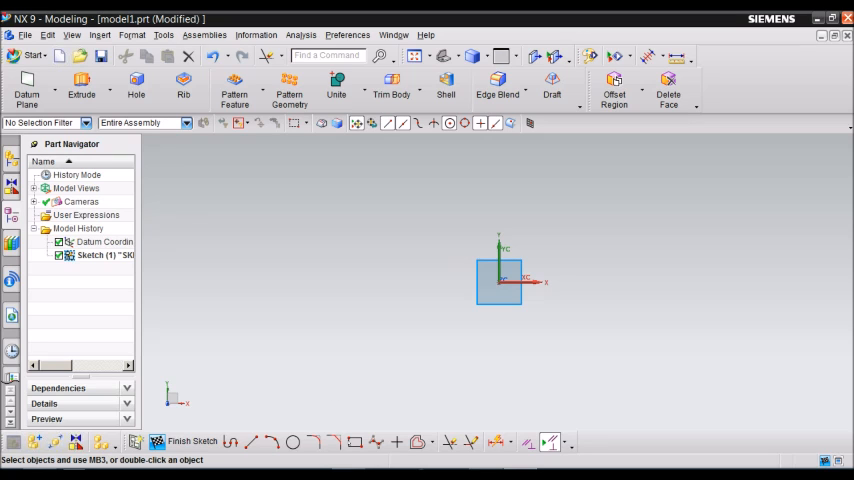
Draw the rectangle profile and fillet its left corners with radius 1.95
click(356, 440)
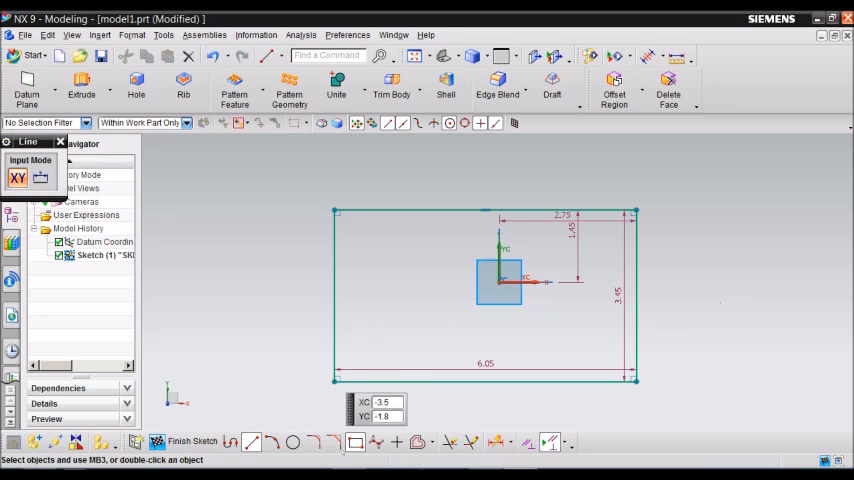
click(312, 440)
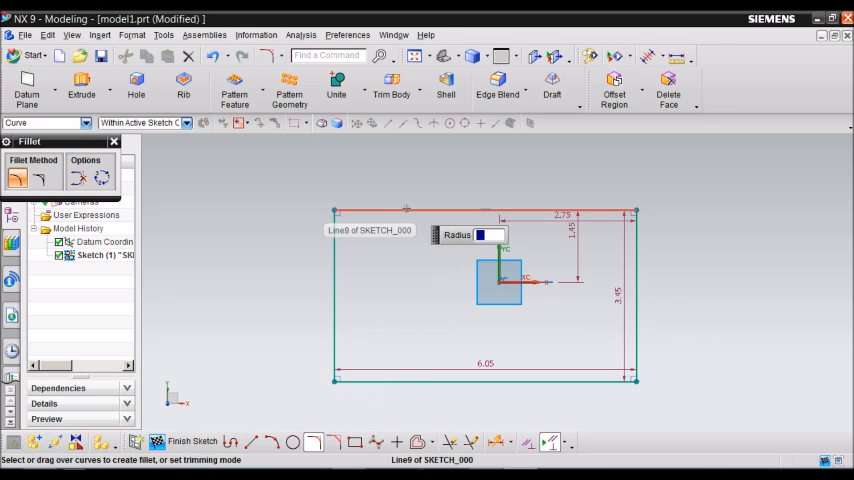
mouse_move(336, 248)
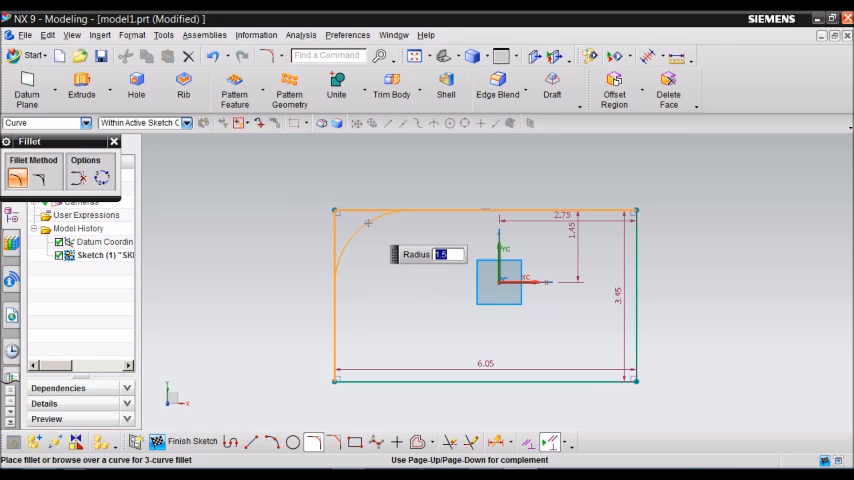
text(1.95)
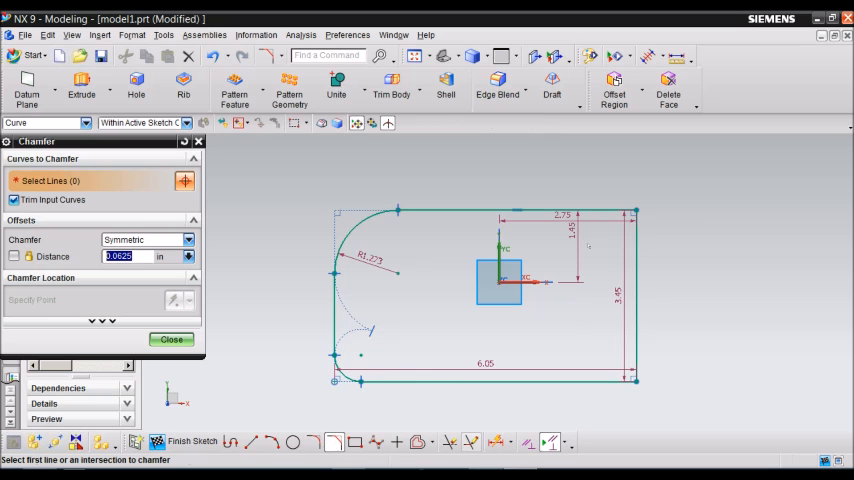
Chamfer the lower right corner by selecting its two lines, then close the Chamfer dialog
click(500, 212)
text(1.45)
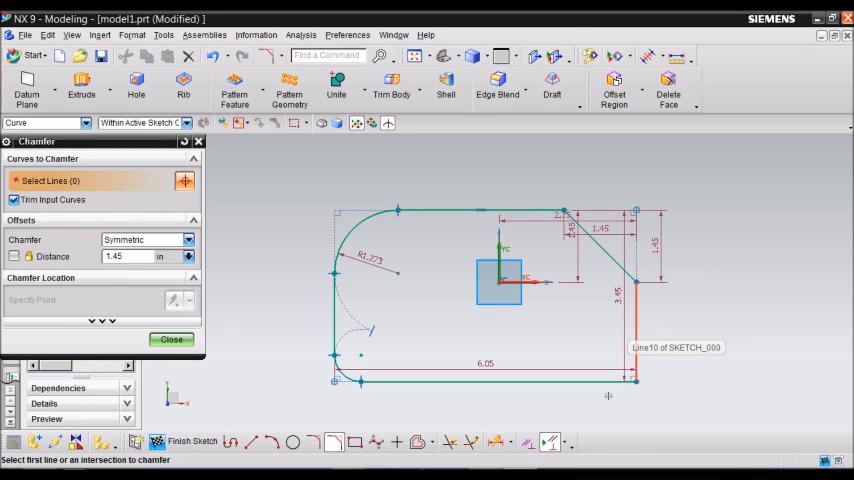
click(630, 376)
text(0.4)
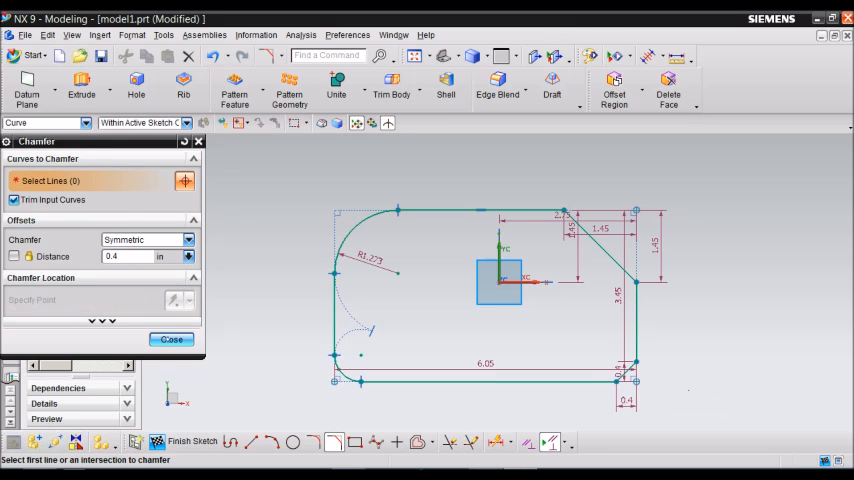
click(172, 340)
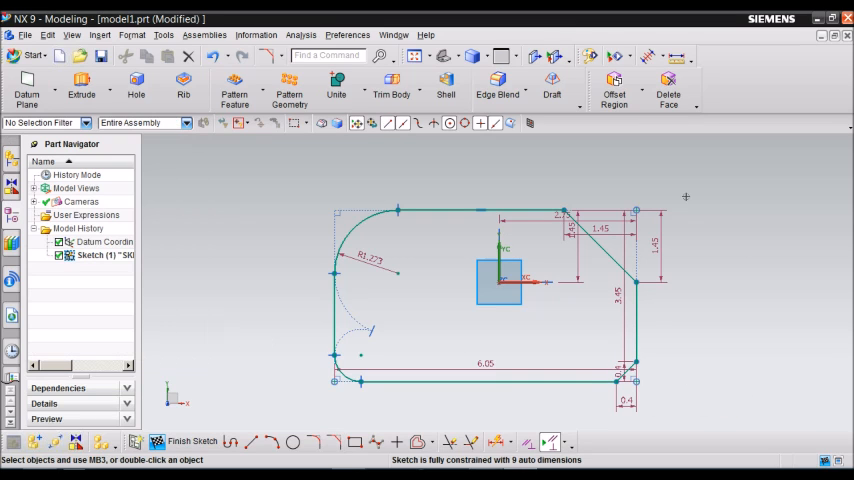